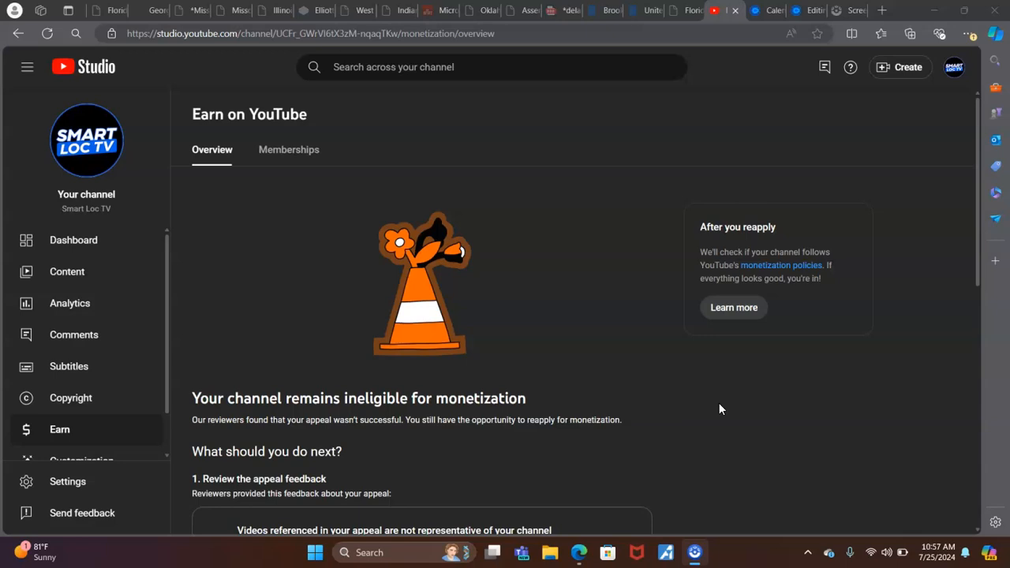
{"action": "scroll", "scroll_direction": "down", "scroll_amount": 3}
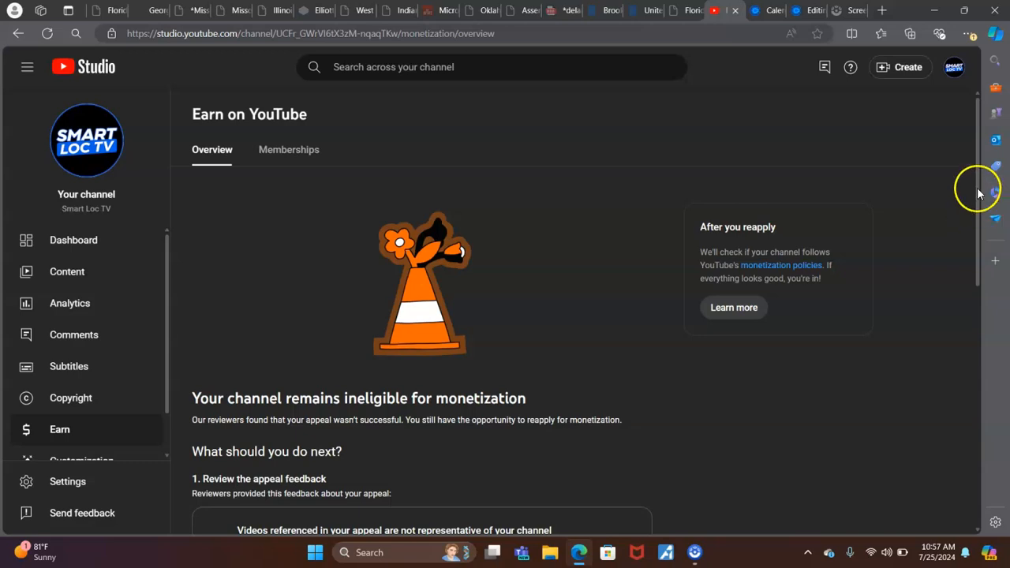
{"action": "scroll", "scroll_direction": "down", "scroll_amount": 3}
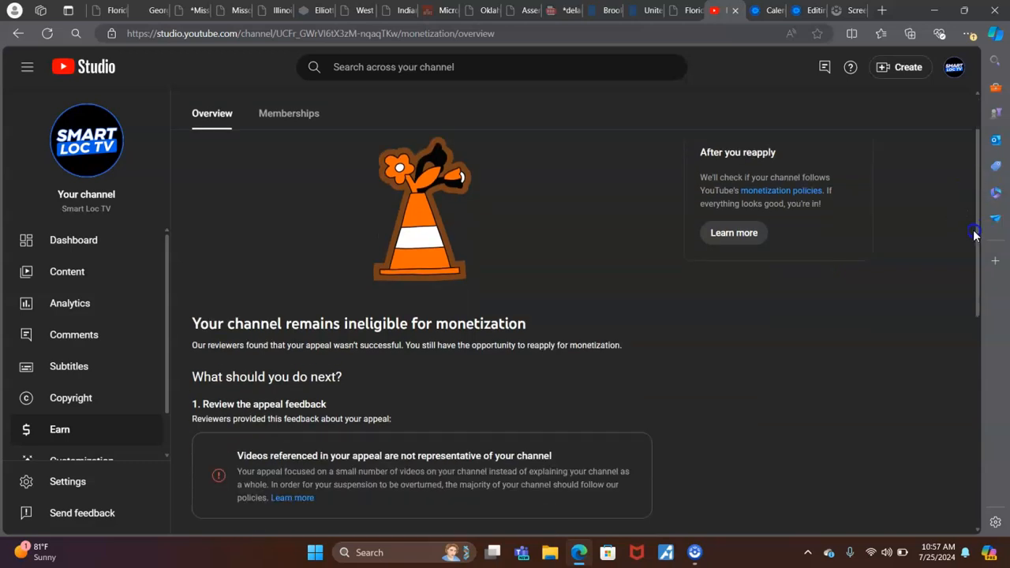
{"action": "scroll", "scroll_direction": "down", "scroll_amount": 3}
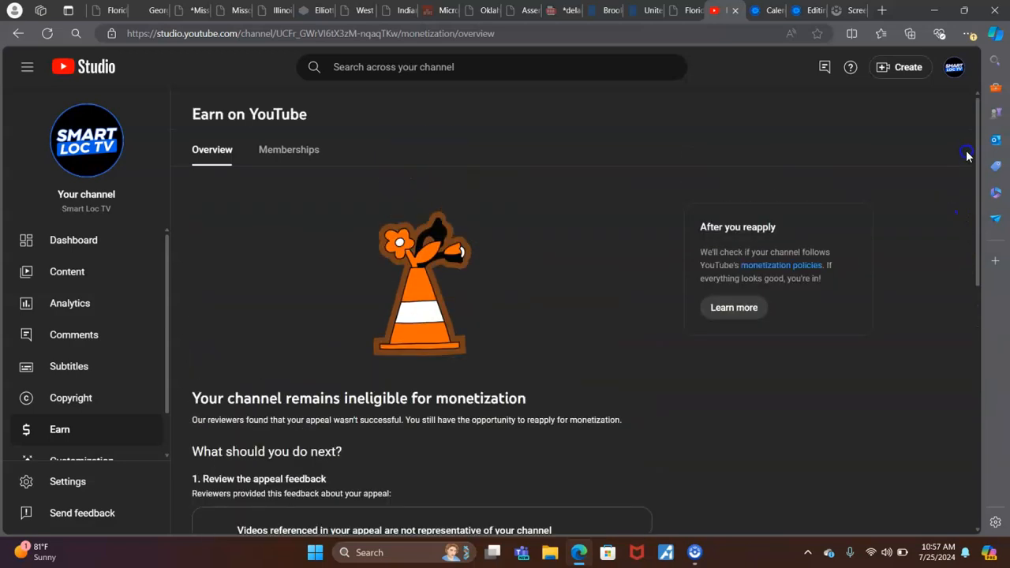
{"action": "scroll", "scroll_direction": "down", "scroll_amount": 3}
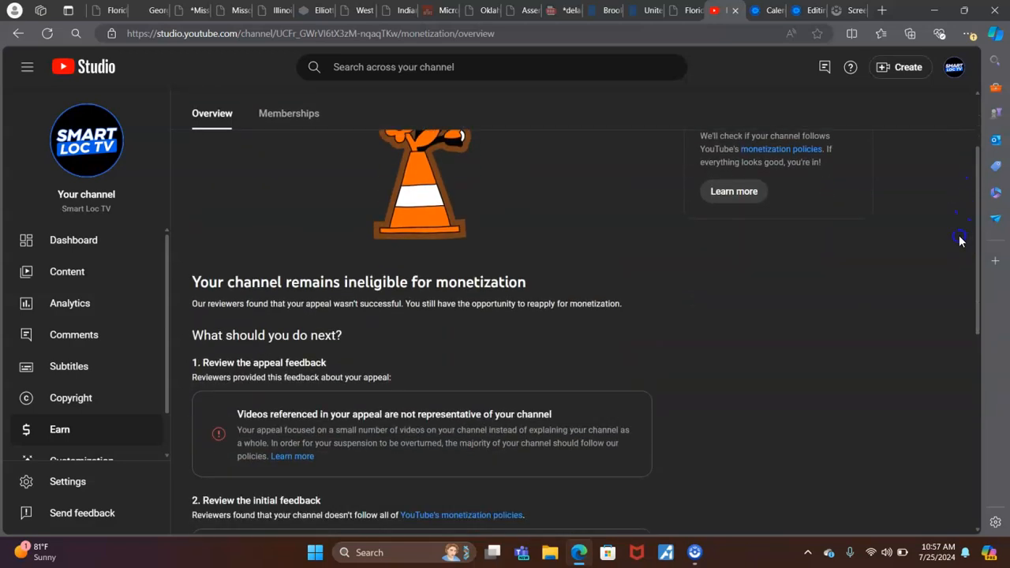
{"action": "scroll", "scroll_direction": "down", "scroll_amount": 3}
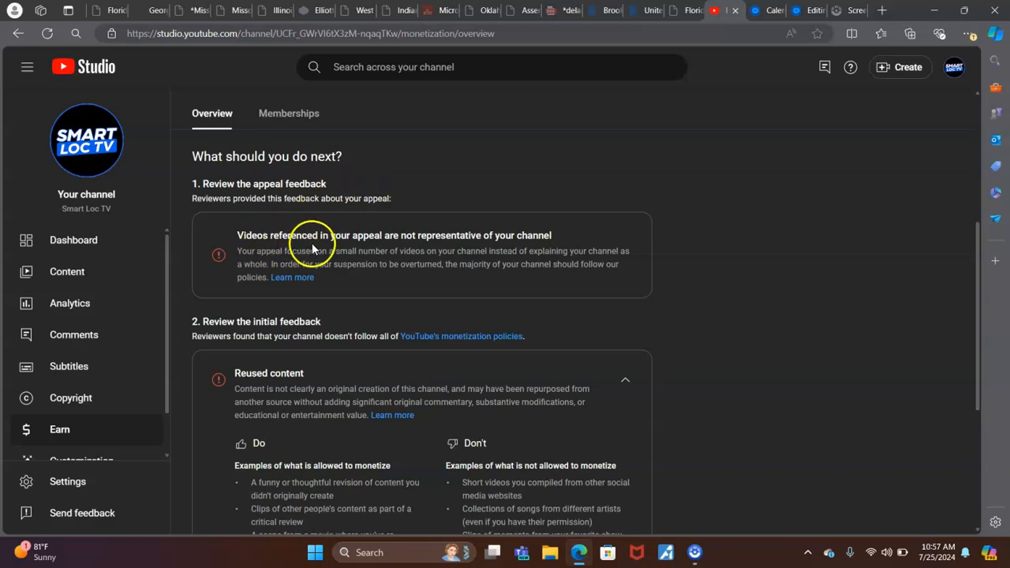
{"action": "mouse_move", "coordinate": [404, 235]}
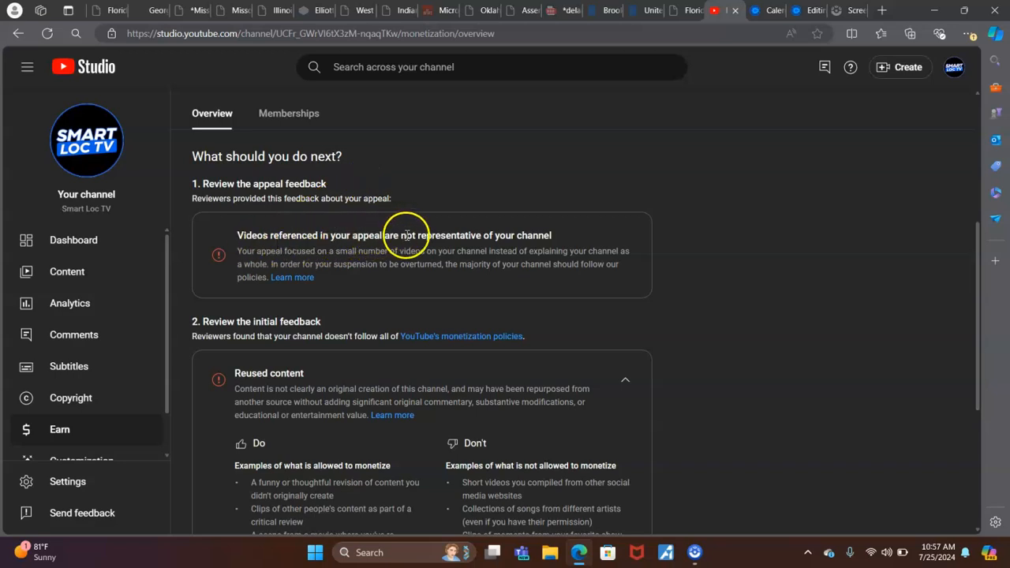
{"action": "mouse_move", "coordinate": [584, 241]}
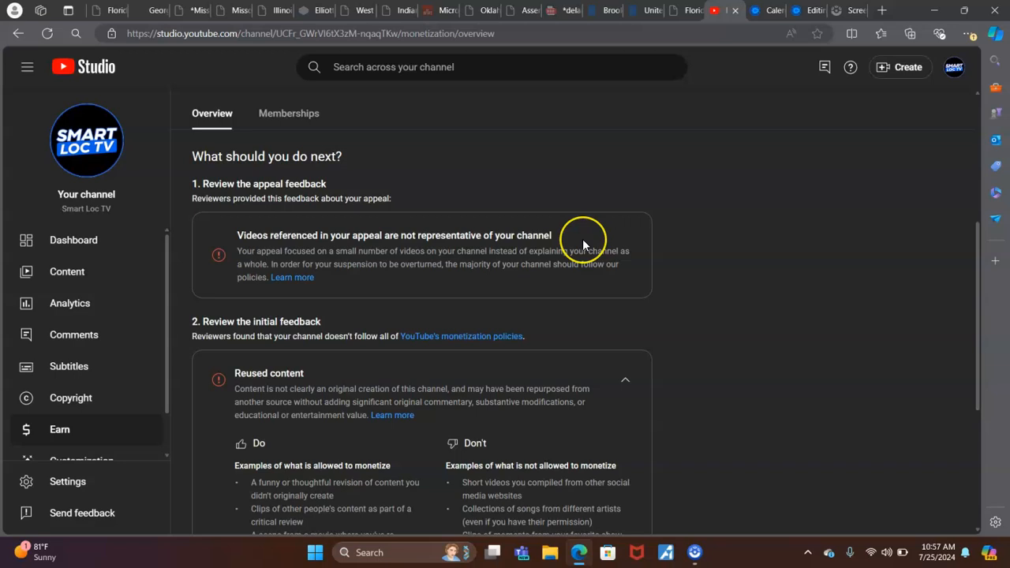
{"action": "mouse_move", "coordinate": [359, 276]}
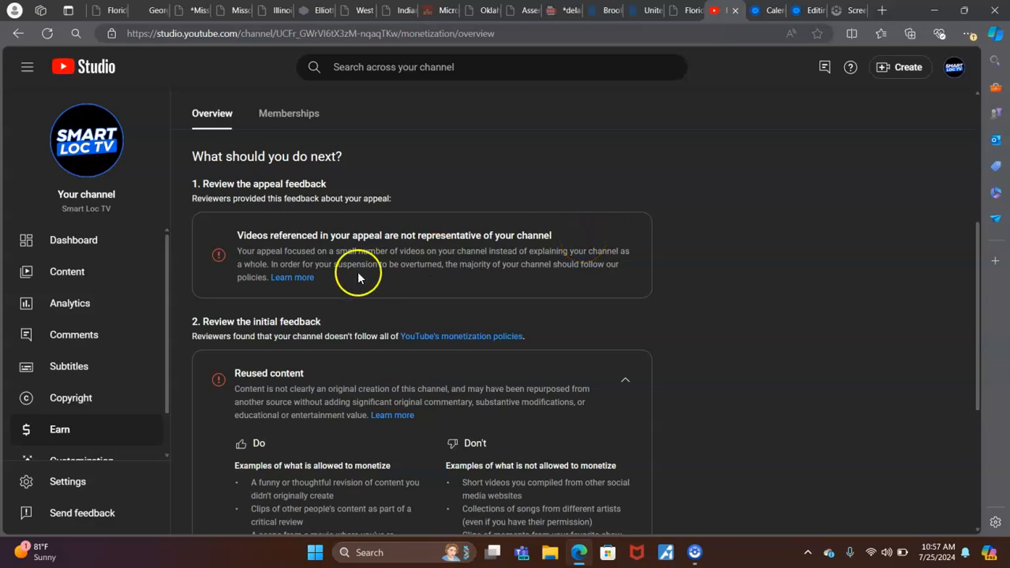
{"action": "mouse_move", "coordinate": [412, 250]}
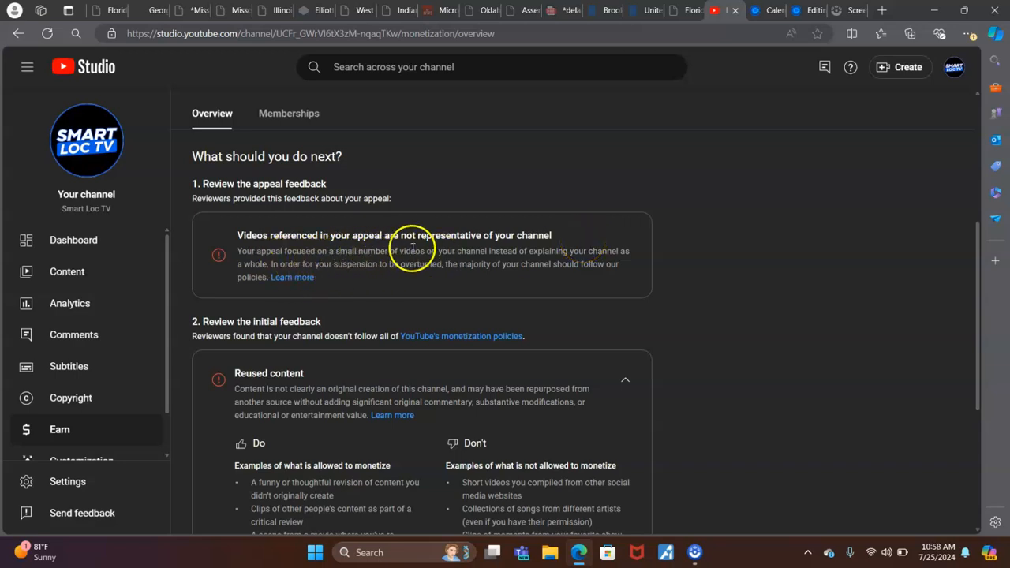
{"action": "mouse_move", "coordinate": [551, 258]}
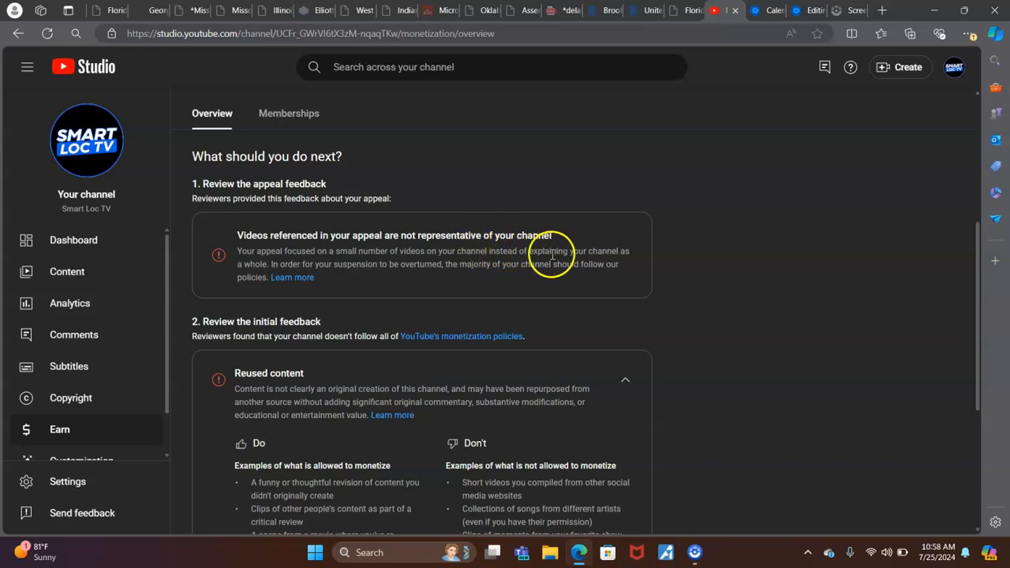
{"action": "mouse_move", "coordinate": [635, 252]}
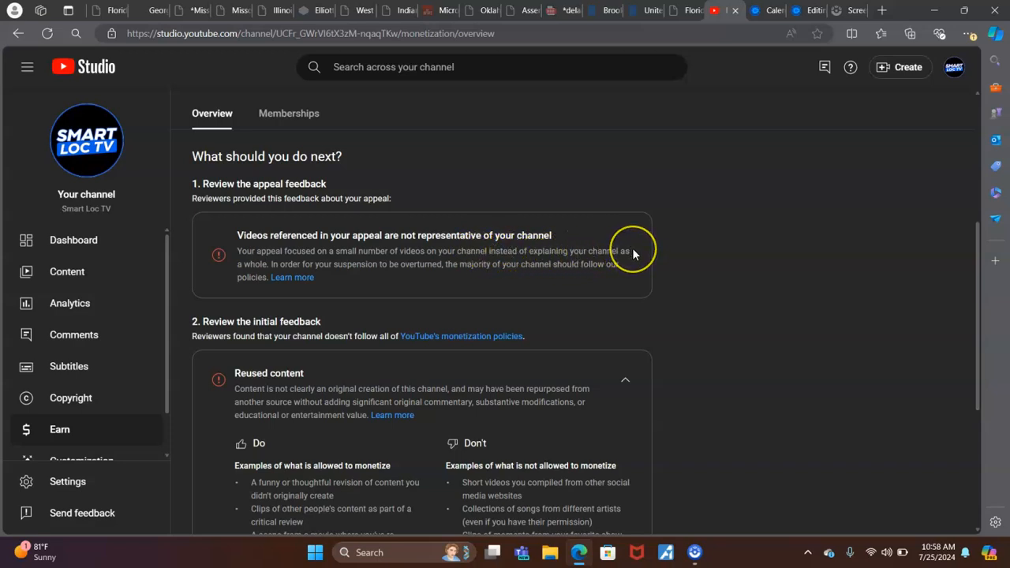
{"action": "mouse_move", "coordinate": [634, 254]}
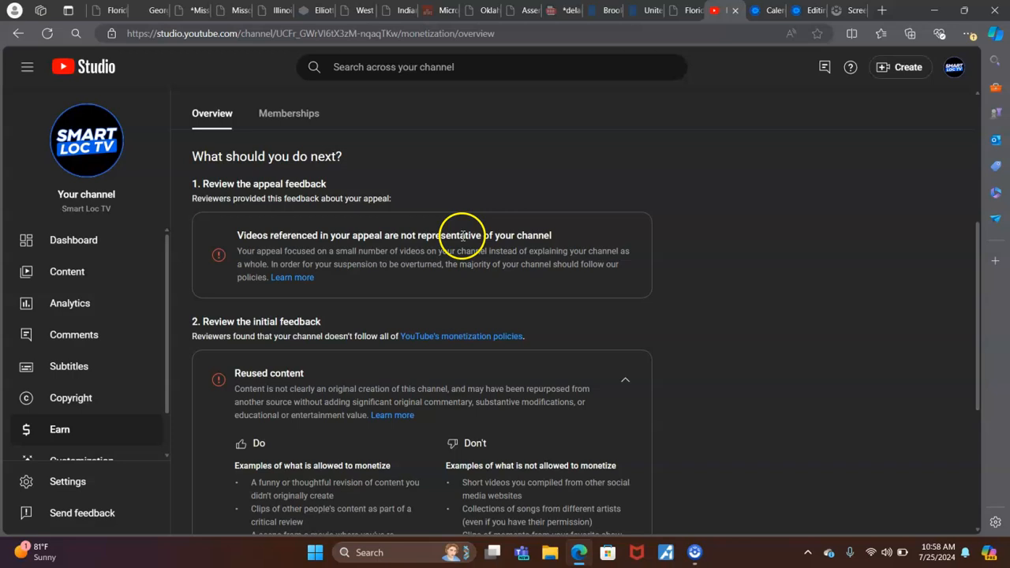
{"action": "mouse_move", "coordinate": [431, 275]}
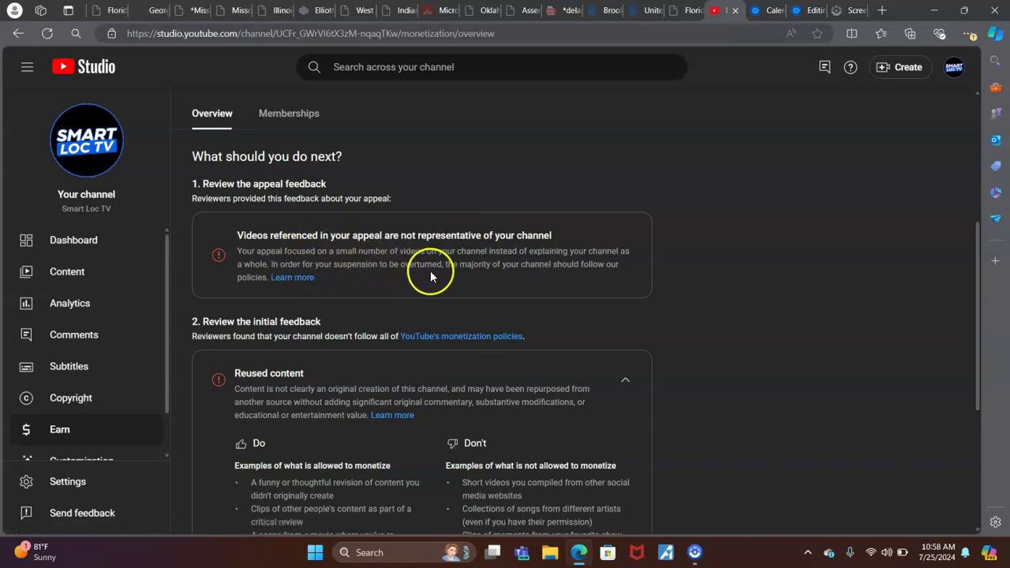
{"action": "mouse_move", "coordinate": [584, 271]}
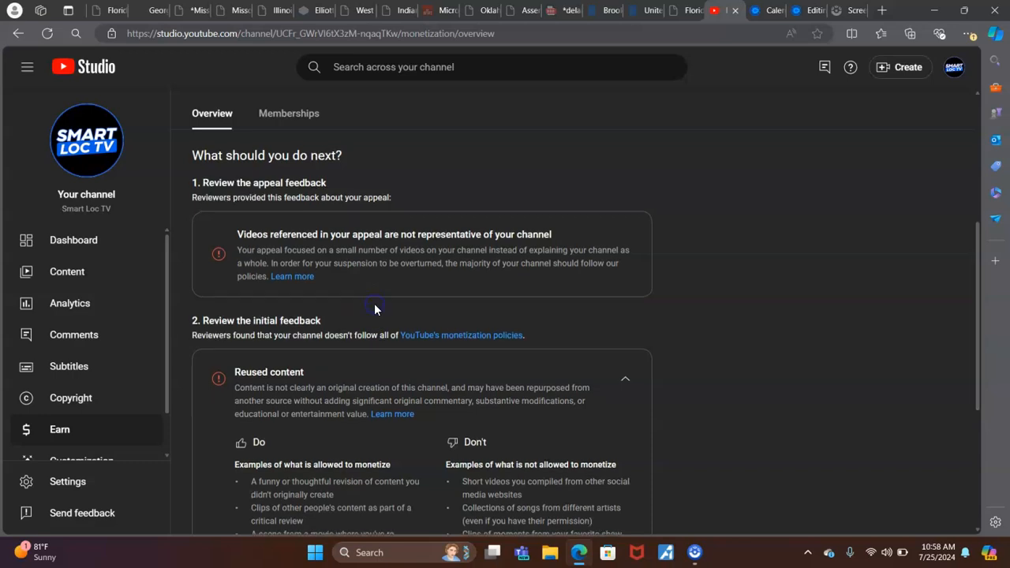
{"action": "scroll", "scroll_direction": "down", "scroll_amount": 3}
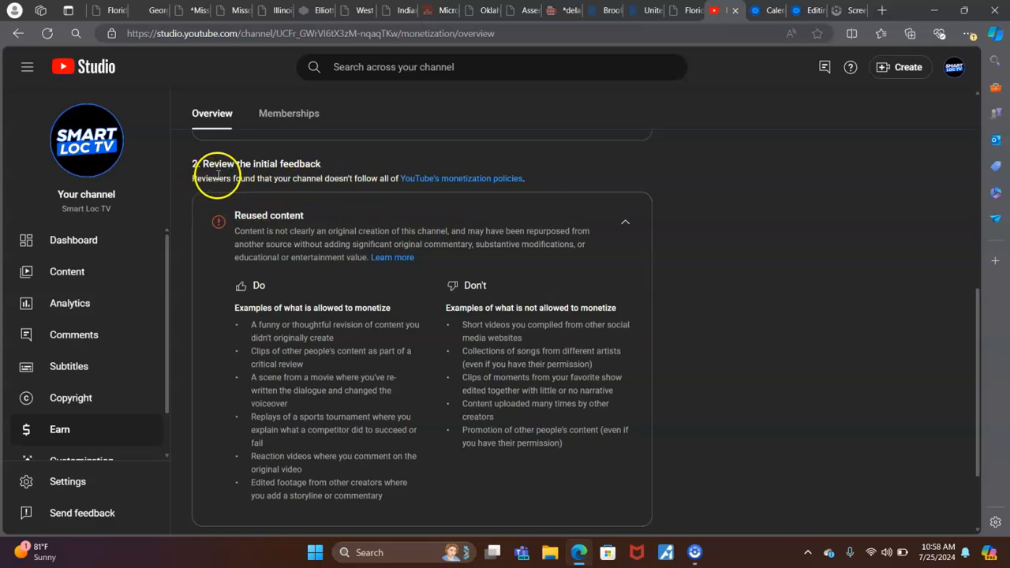
{"action": "mouse_move", "coordinate": [381, 178]}
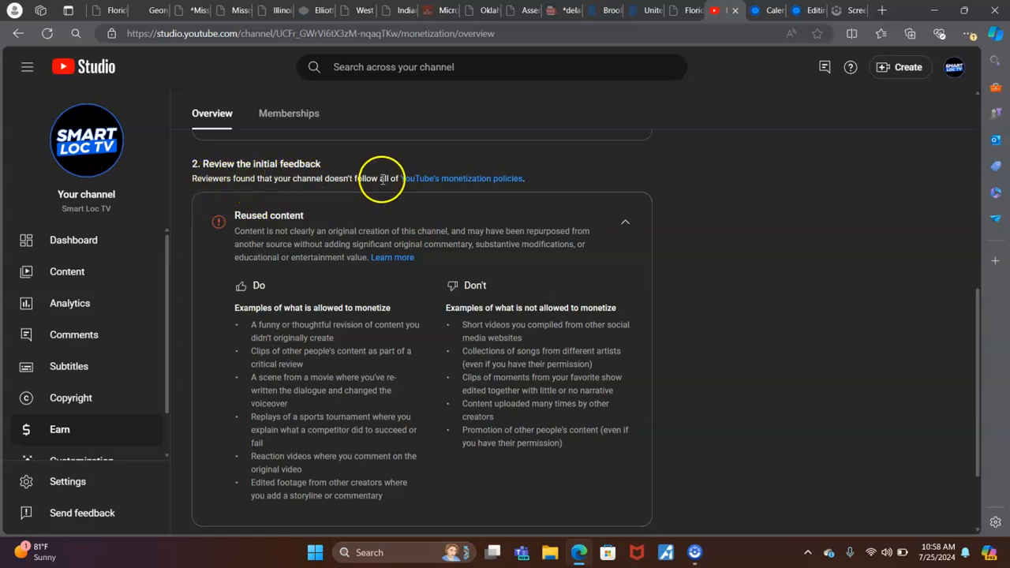
{"action": "mouse_move", "coordinate": [531, 211]}
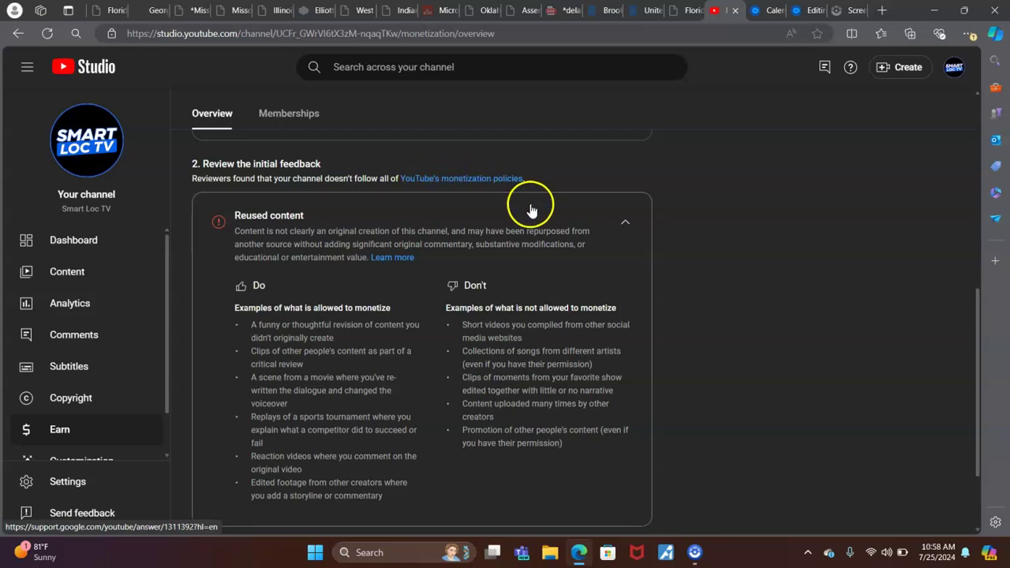
{"action": "mouse_move", "coordinate": [284, 236]}
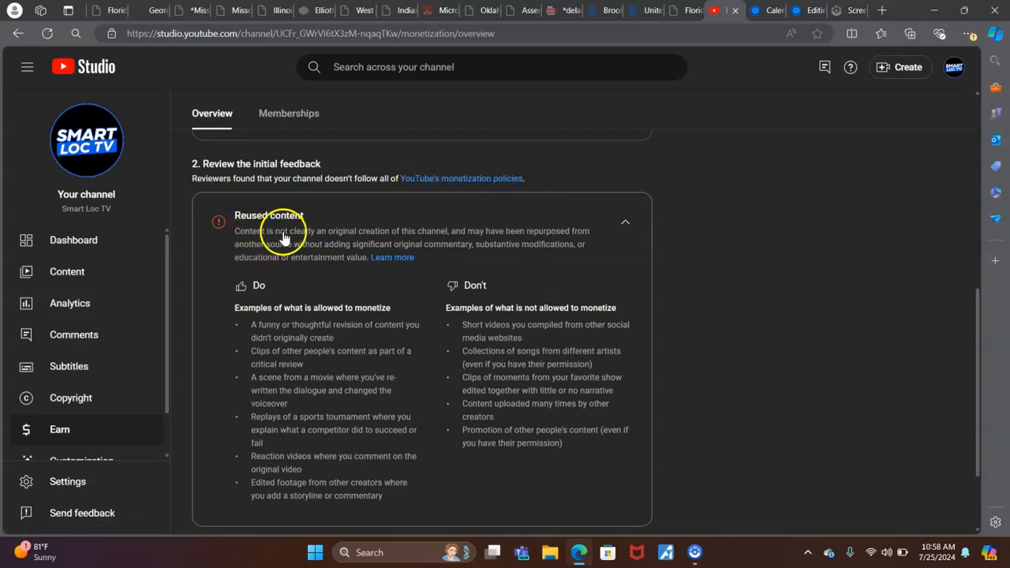
{"action": "mouse_move", "coordinate": [398, 234]}
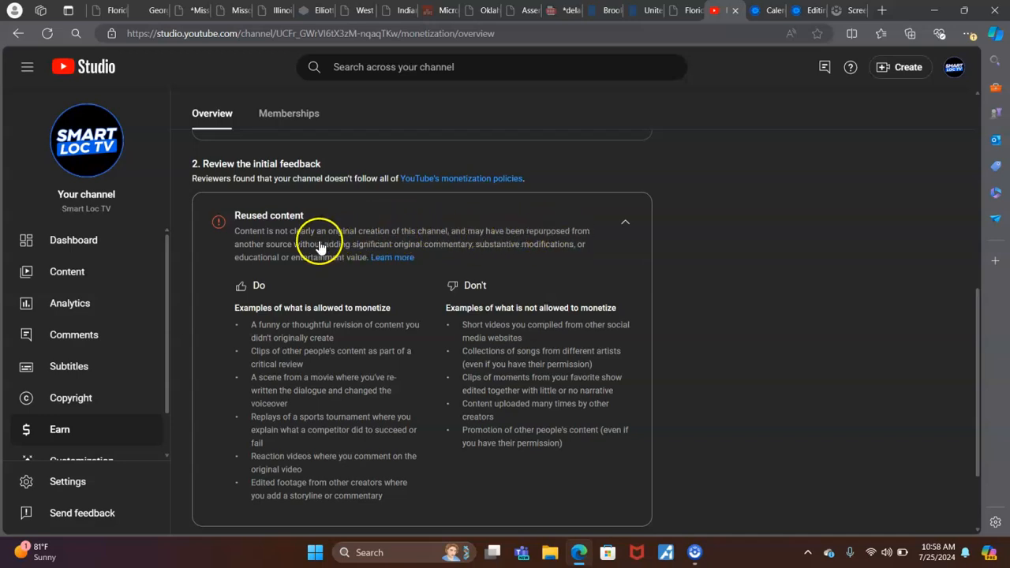
{"action": "mouse_move", "coordinate": [392, 251]}
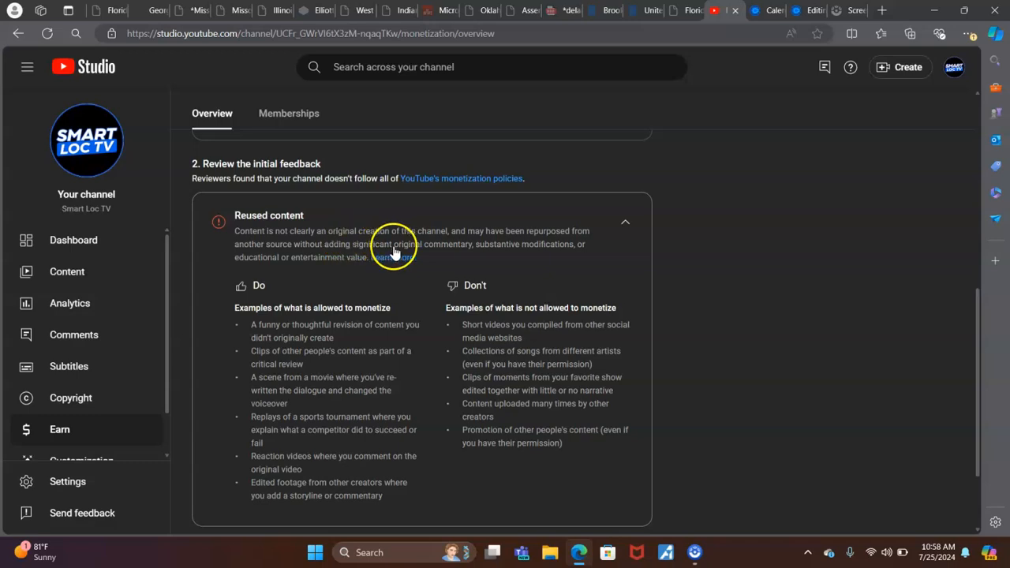
{"action": "mouse_move", "coordinate": [507, 254]}
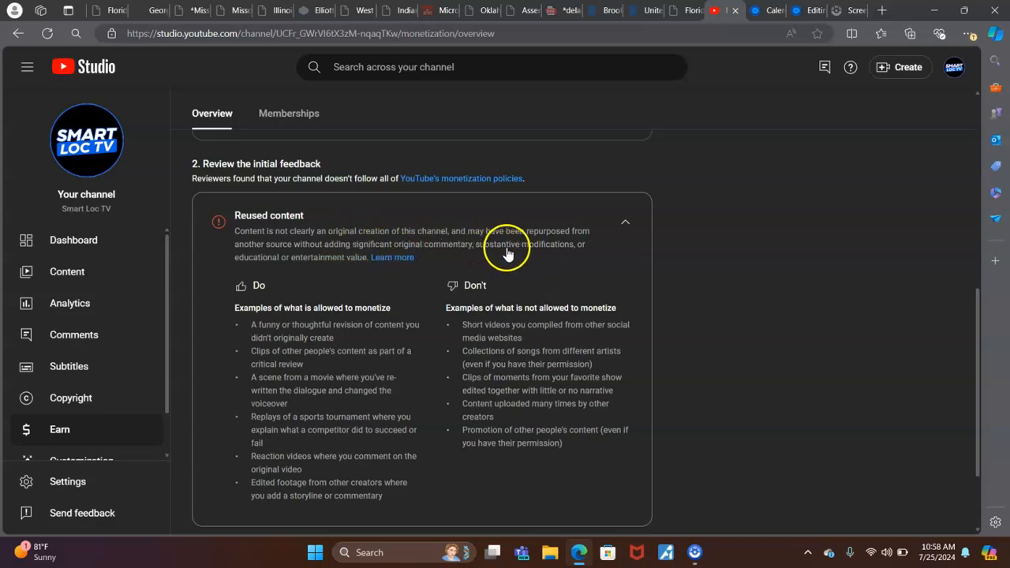
{"action": "mouse_move", "coordinate": [287, 266]}
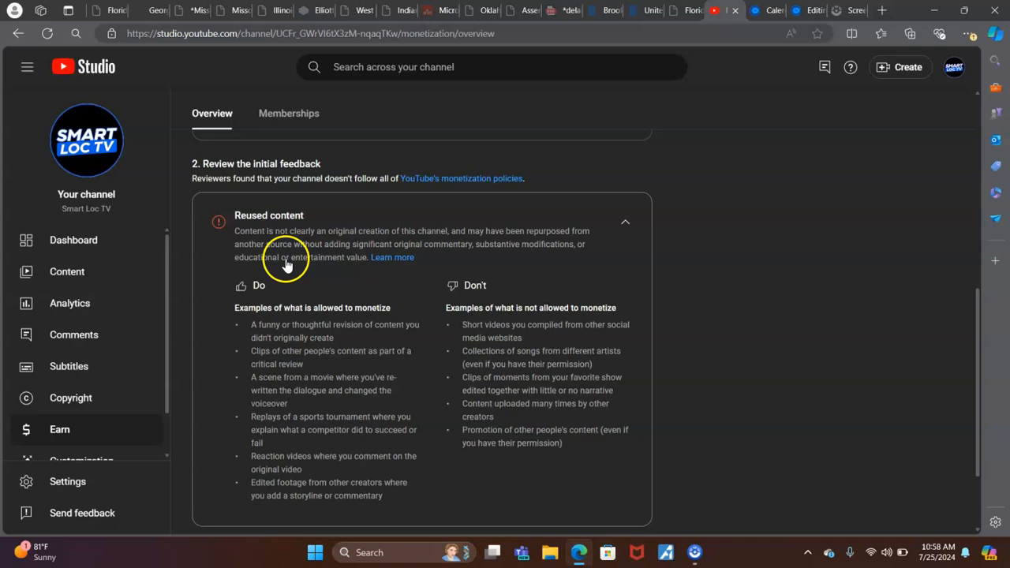
{"action": "mouse_move", "coordinate": [397, 264]}
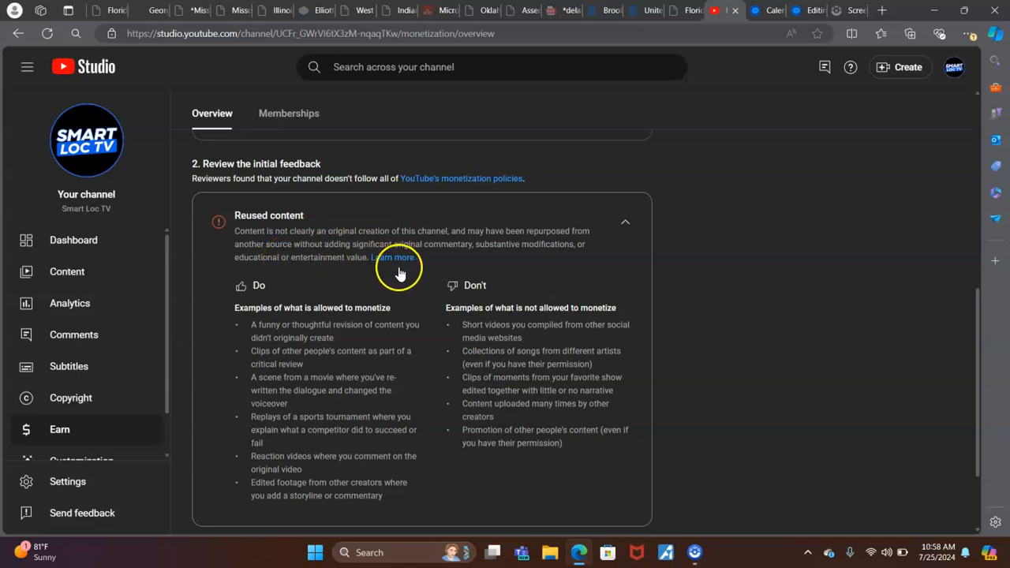
{"action": "mouse_move", "coordinate": [418, 285]}
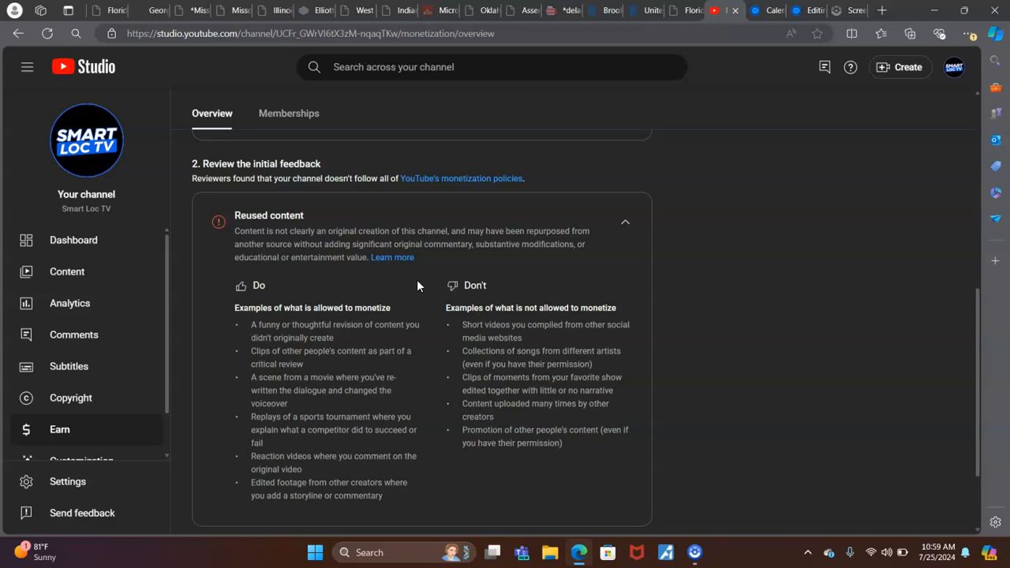
{"action": "scroll", "scroll_direction": "down", "scroll_amount": 3}
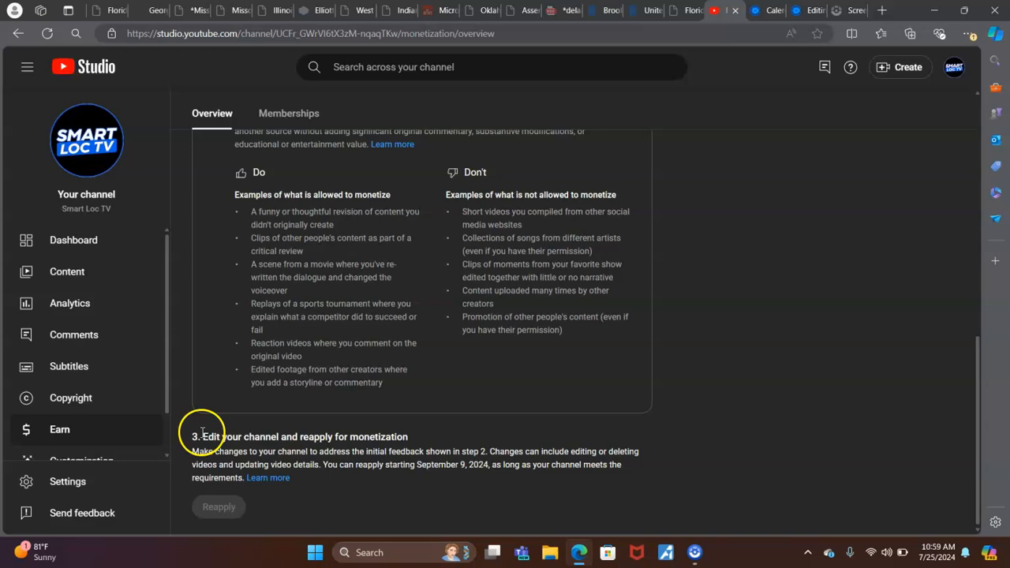
{"action": "mouse_move", "coordinate": [407, 451]}
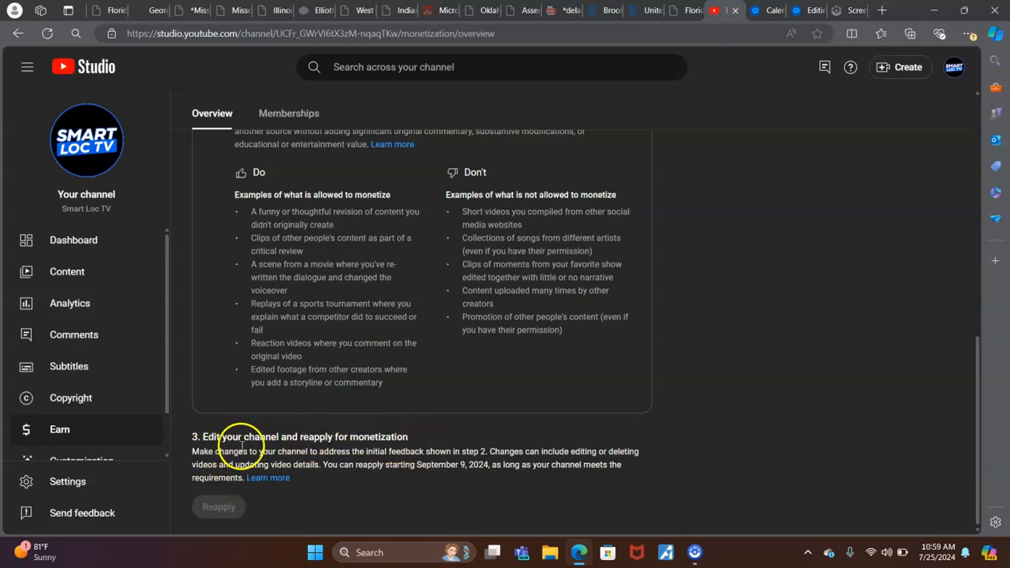
{"action": "mouse_move", "coordinate": [368, 451]}
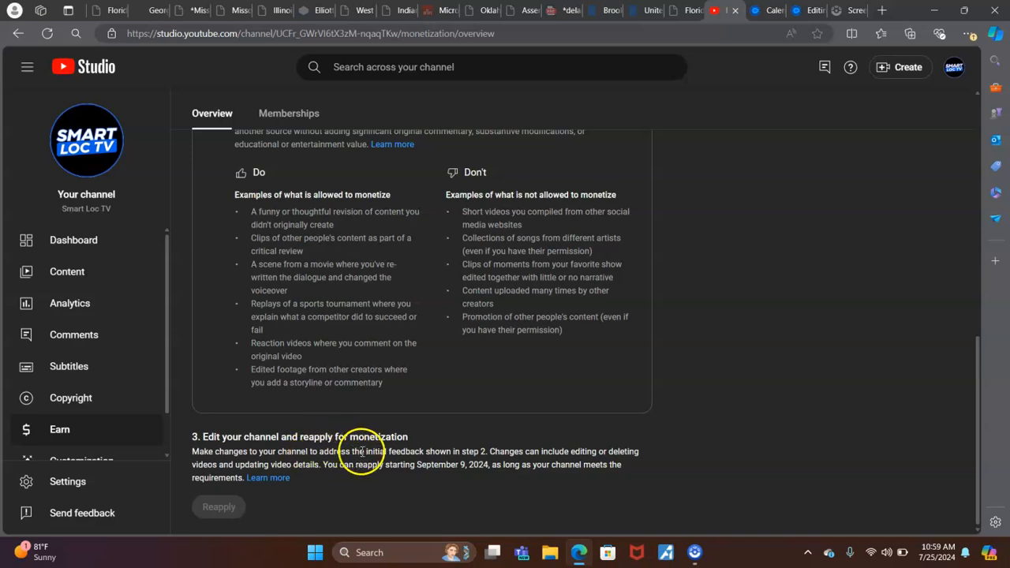
{"action": "mouse_move", "coordinate": [488, 452]}
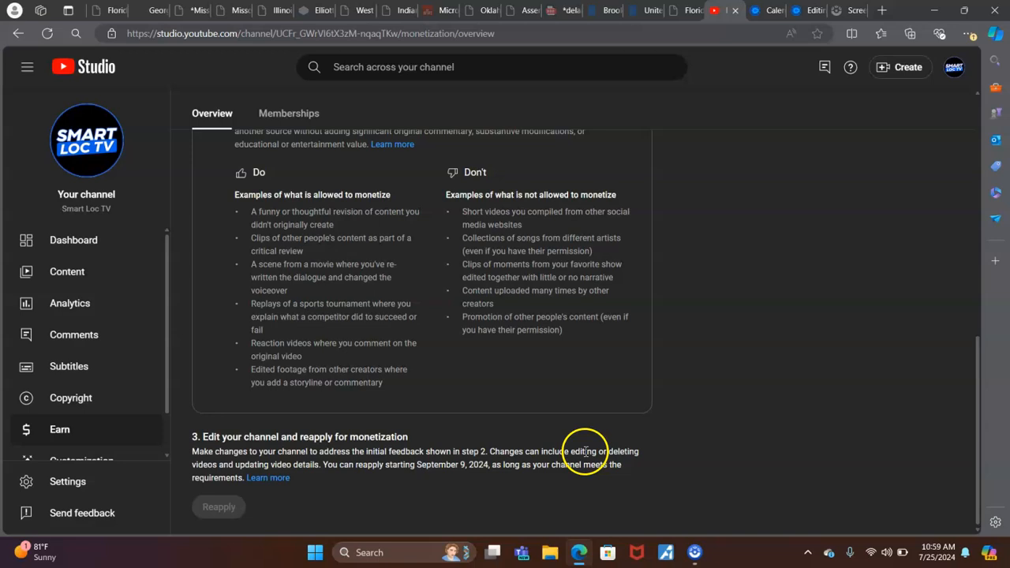
{"action": "mouse_move", "coordinate": [639, 450]}
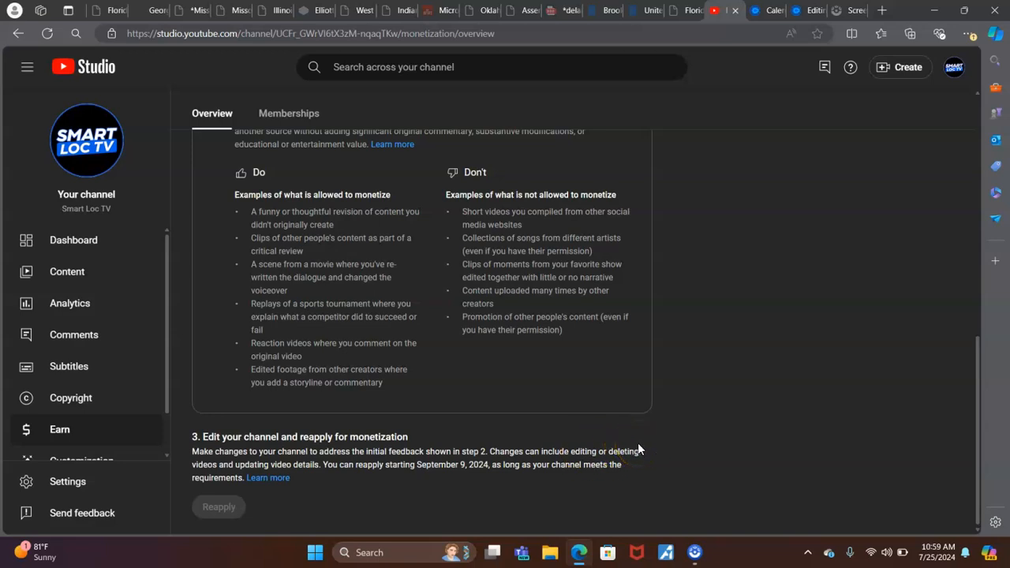
{"action": "mouse_move", "coordinate": [251, 465]}
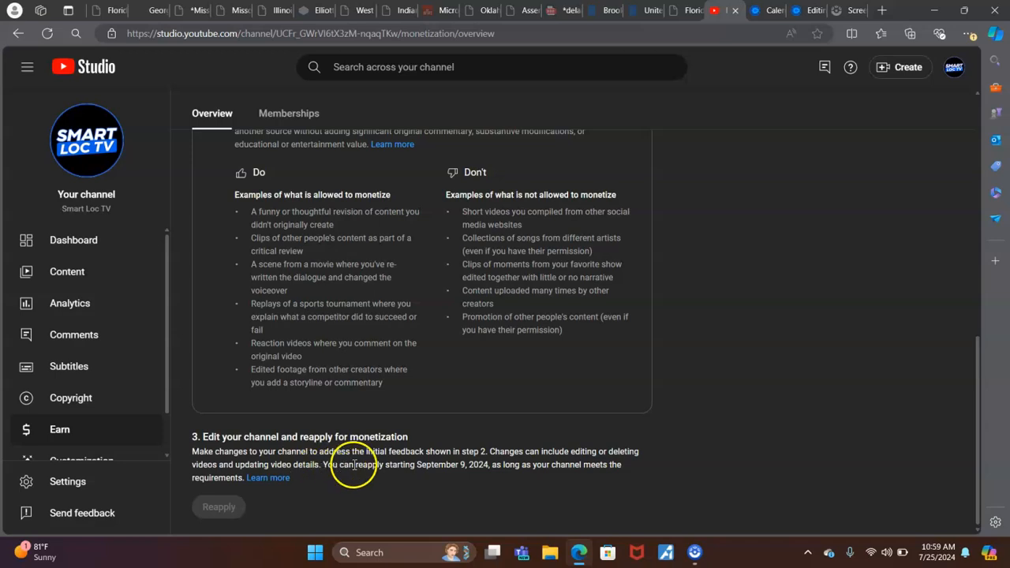
{"action": "mouse_move", "coordinate": [503, 459]}
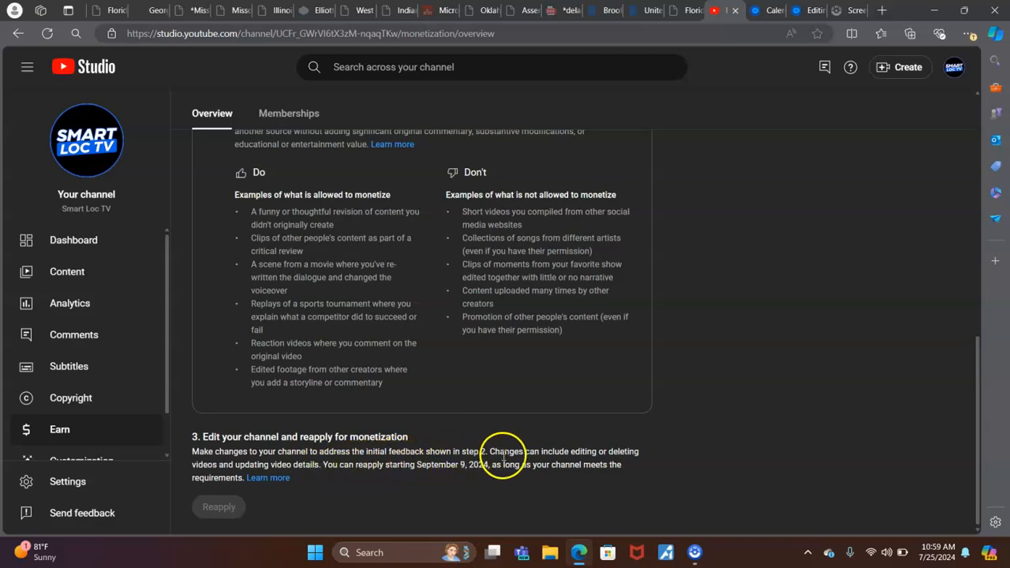
{"action": "mouse_move", "coordinate": [634, 466]}
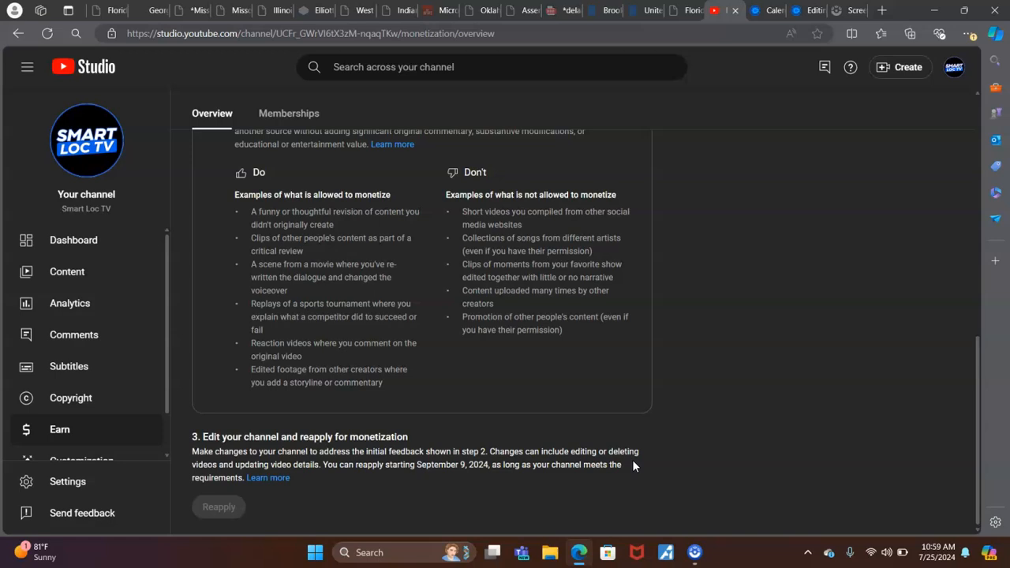
{"action": "mouse_move", "coordinate": [975, 366]}
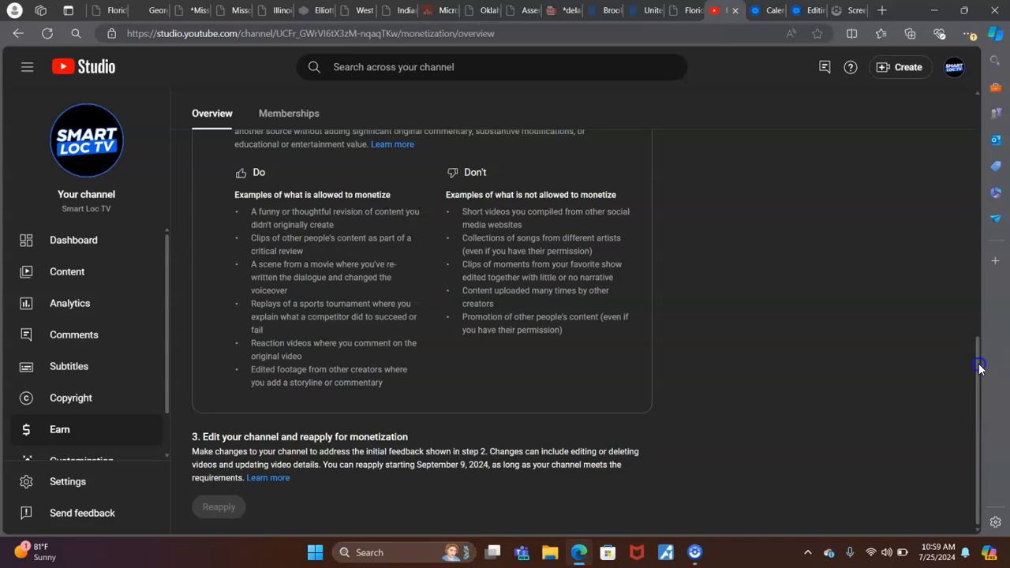
{"action": "scroll", "scroll_direction": "up", "scroll_amount": 3}
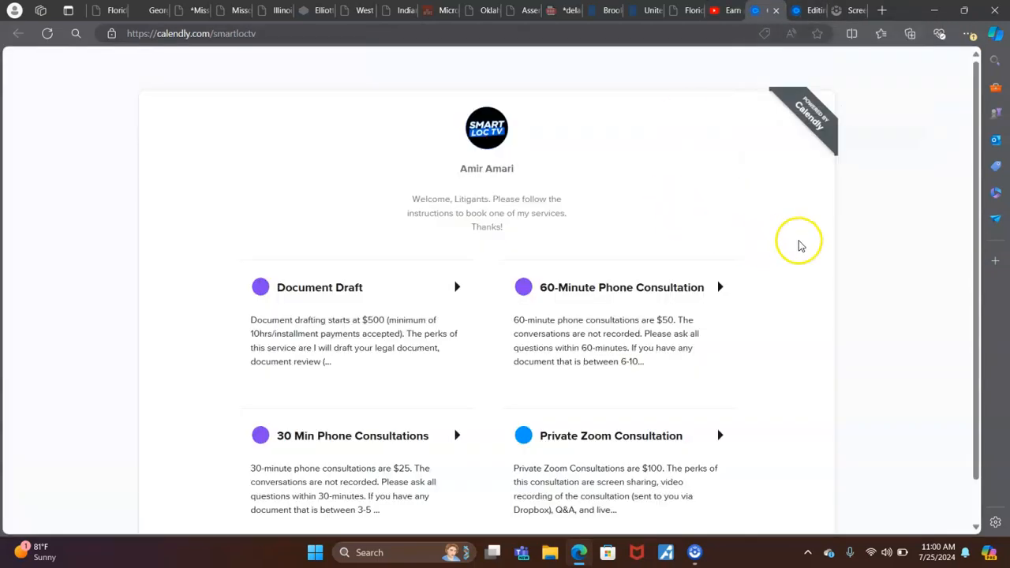
{"action": "mouse_move", "coordinate": [838, 257]}
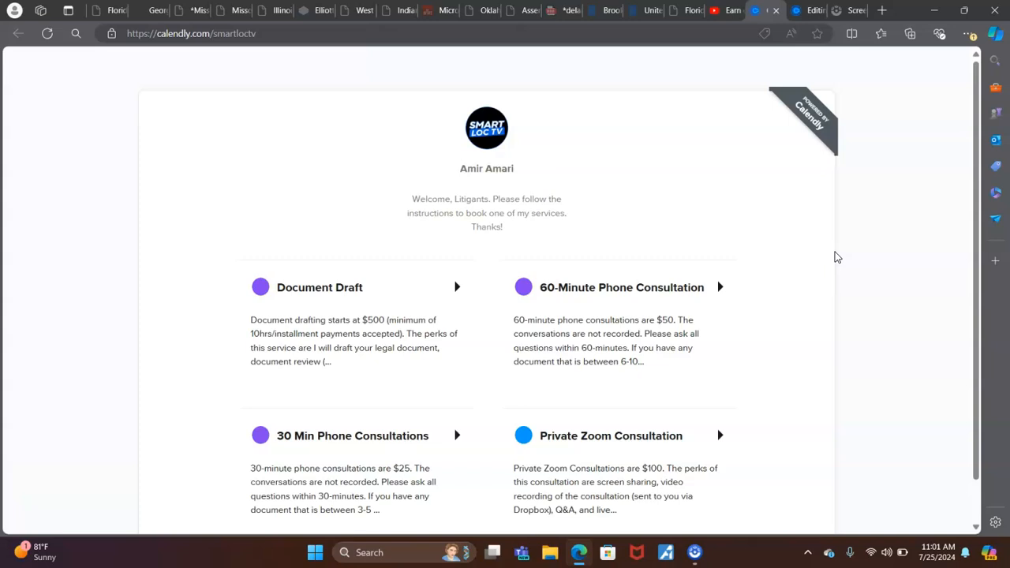
{"action": "scroll", "scroll_direction": "down", "scroll_amount": 3}
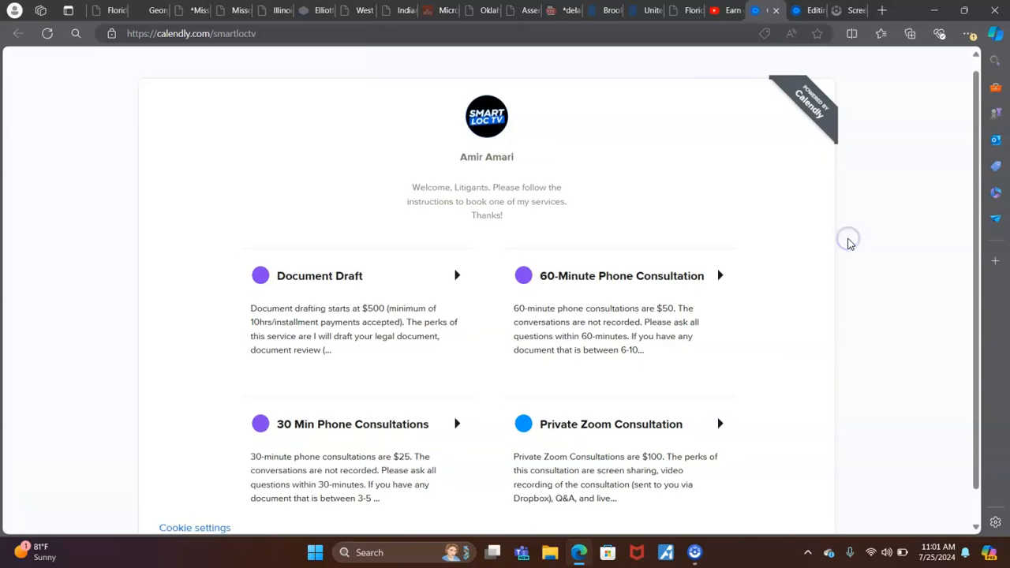
{"action": "scroll", "scroll_direction": "down", "scroll_amount": 3}
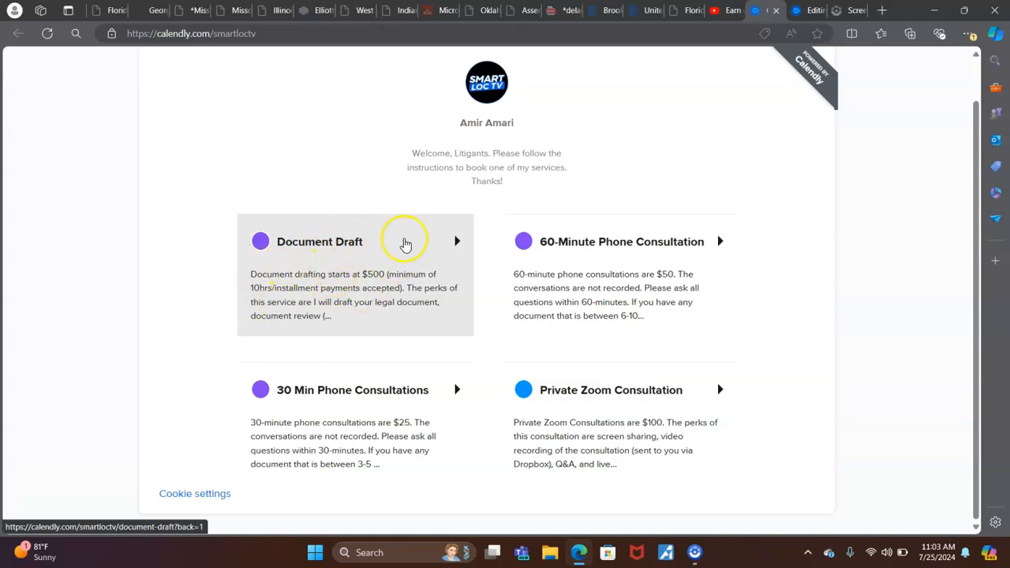
{"action": "mouse_move", "coordinate": [371, 292]}
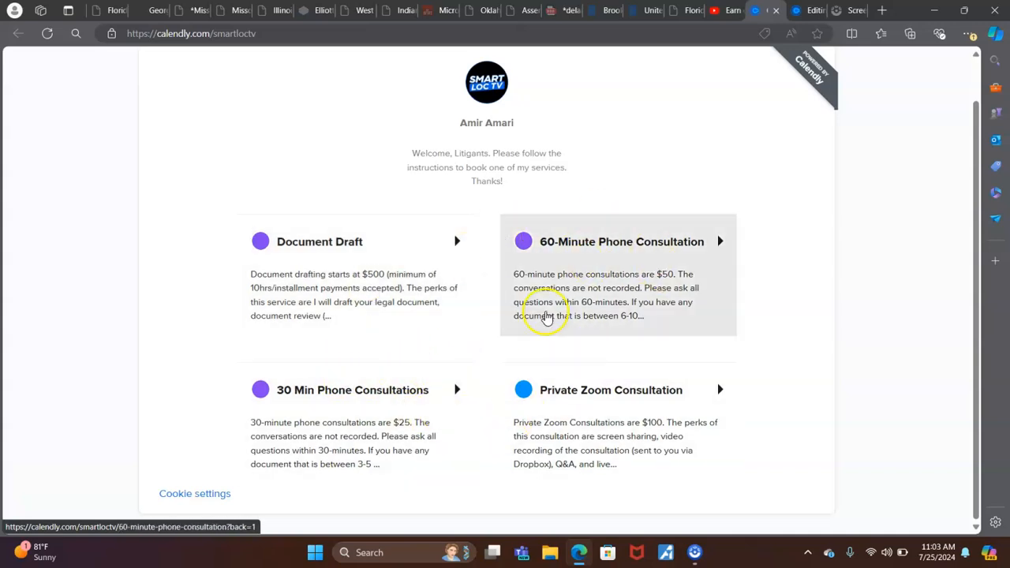
{"action": "mouse_move", "coordinate": [352, 149]}
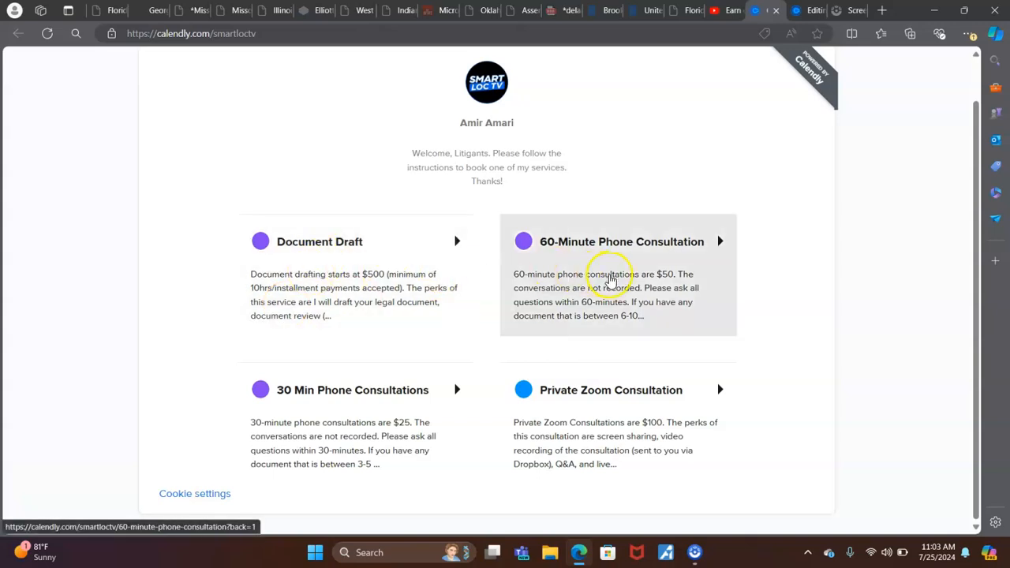
{"action": "mouse_move", "coordinate": [631, 256]}
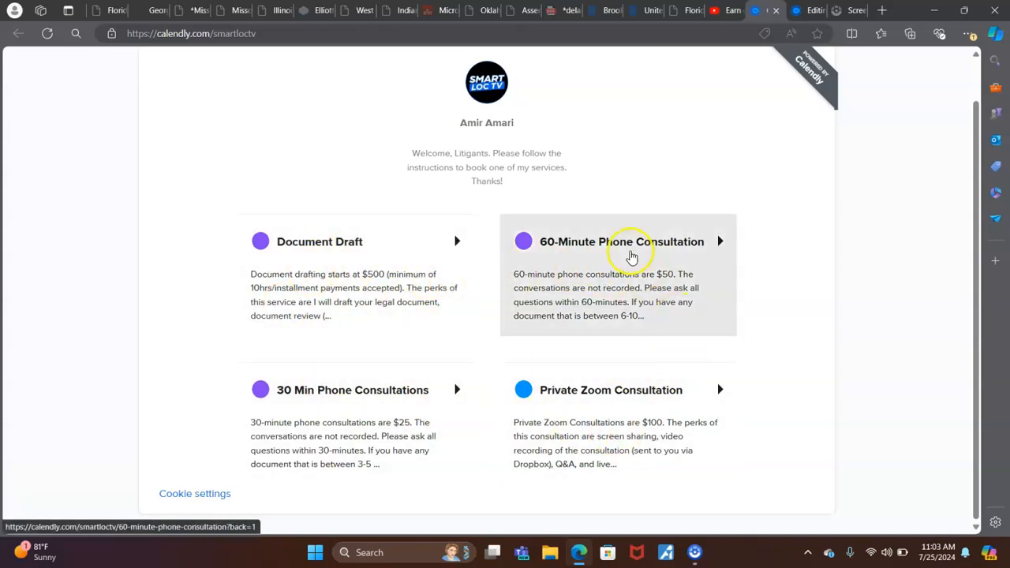
{"action": "mouse_move", "coordinate": [711, 181]}
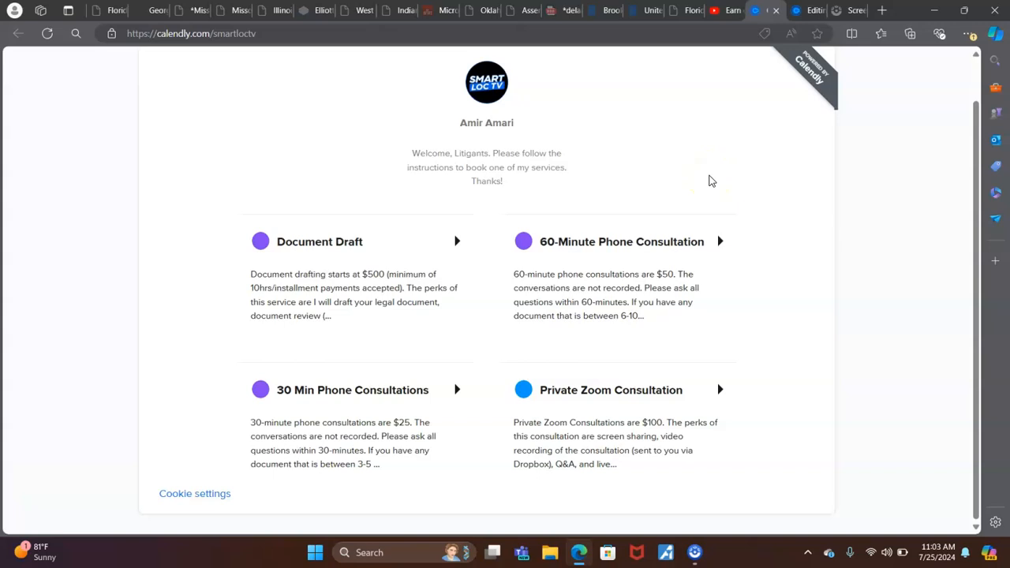
{"action": "mouse_move", "coordinate": [598, 445]}
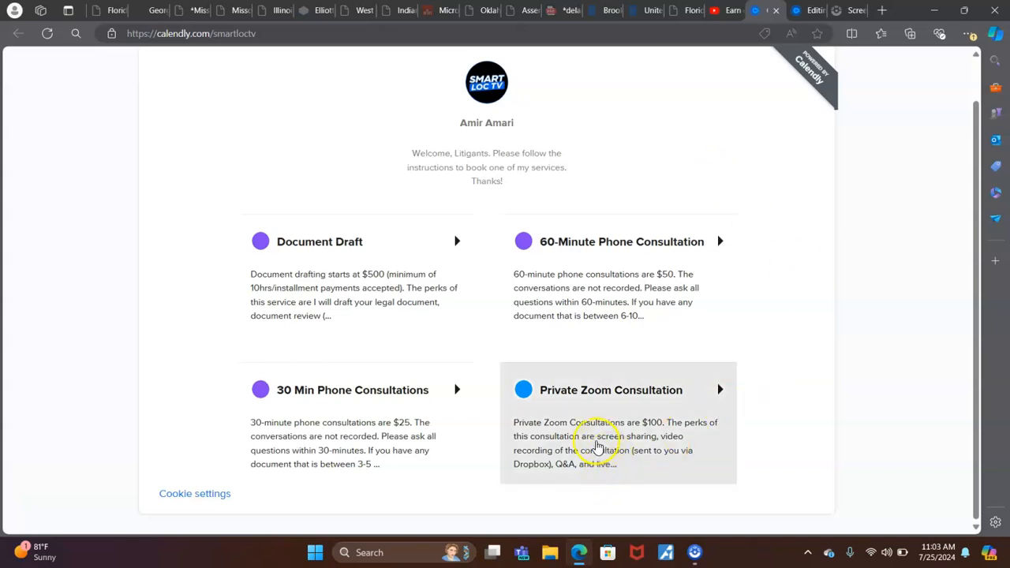
{"action": "mouse_move", "coordinate": [592, 446]}
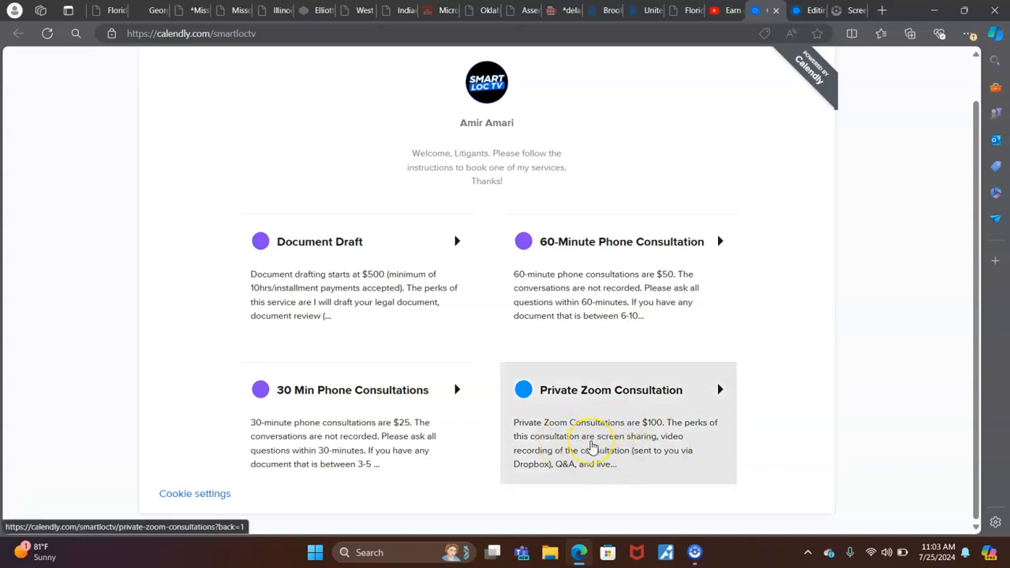
{"action": "mouse_move", "coordinate": [674, 435]}
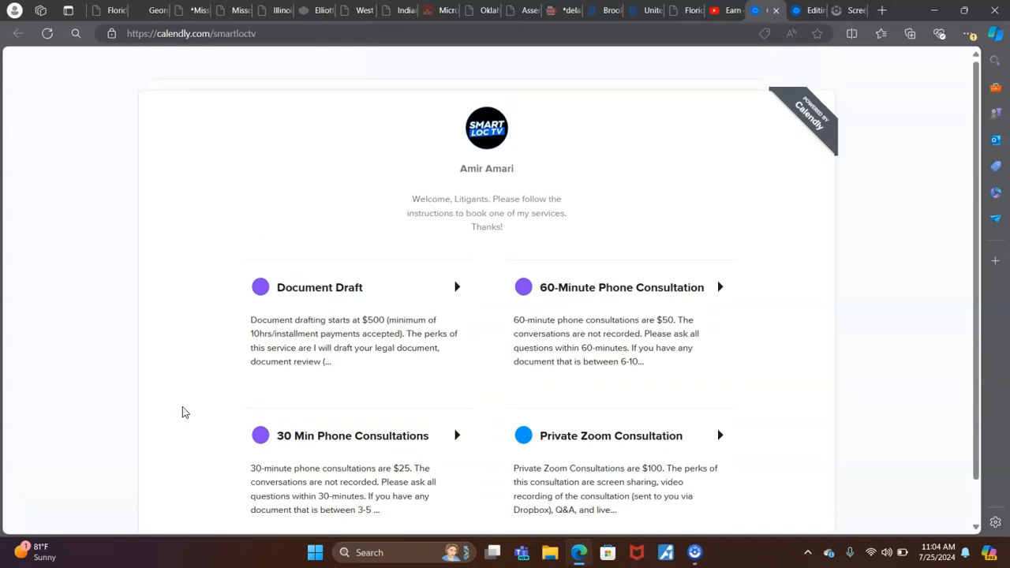
{"action": "scroll", "scroll_direction": "down", "scroll_amount": 3}
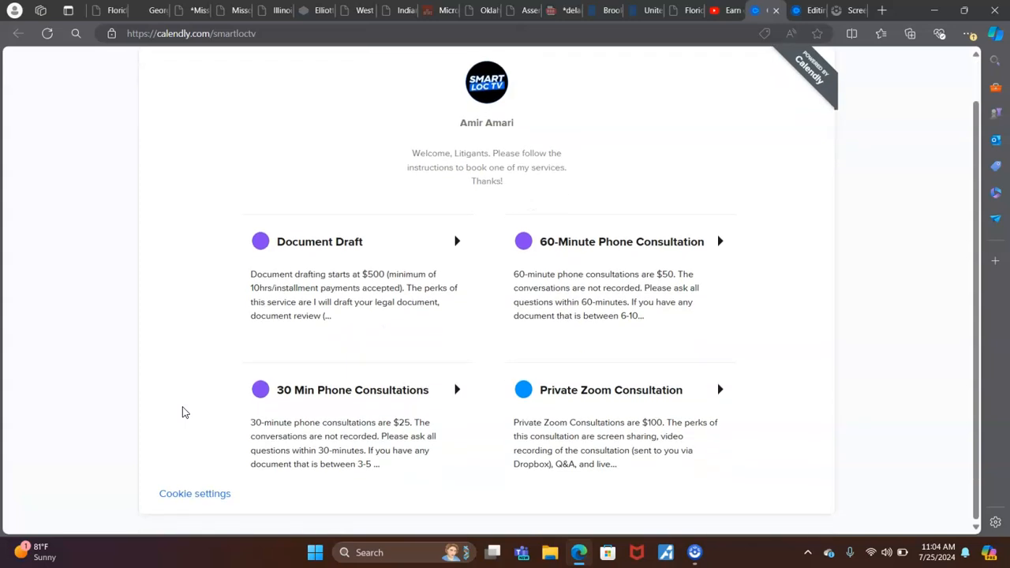
{"action": "mouse_move", "coordinate": [483, 284]}
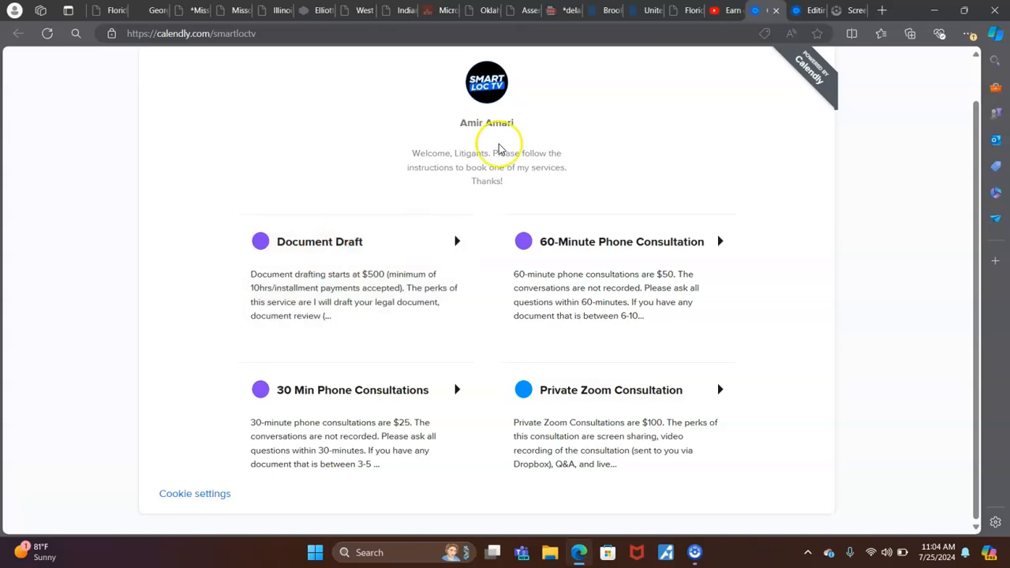
{"action": "mouse_move", "coordinate": [246, 100]}
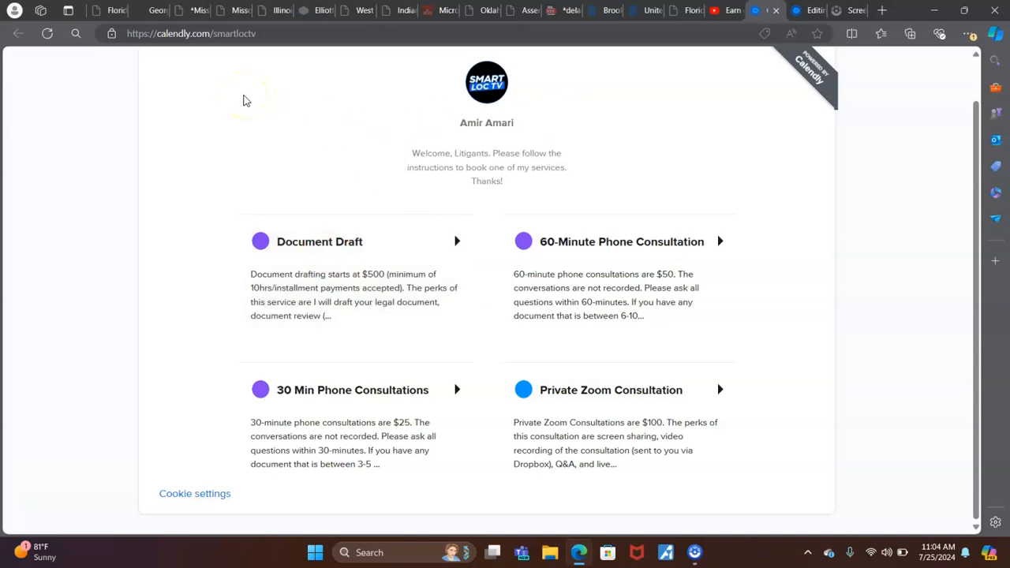
{"action": "mouse_move", "coordinate": [331, 128]}
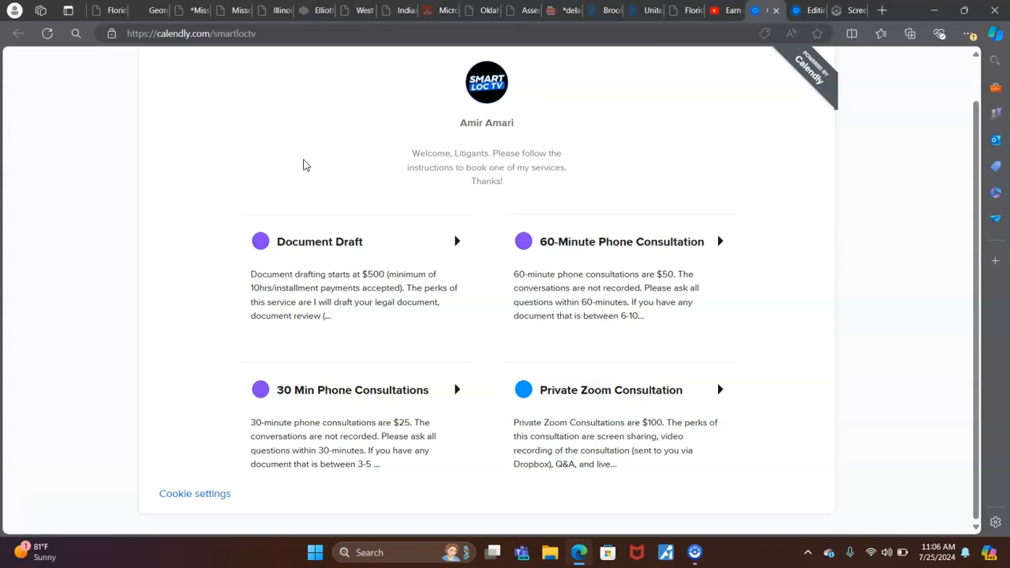
{"action": "mouse_move", "coordinate": [667, 192]}
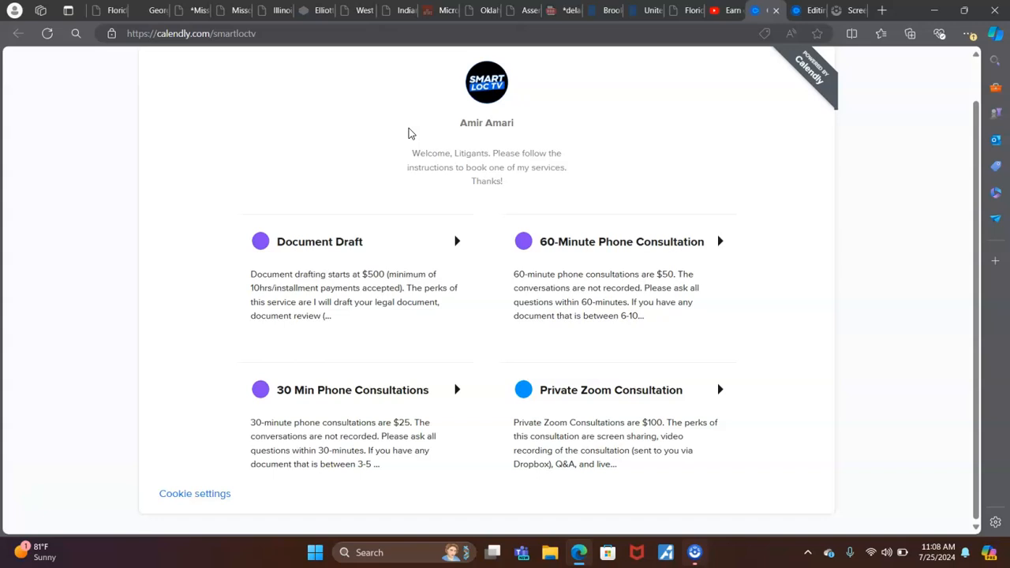
{"action": "mouse_move", "coordinate": [333, 146]}
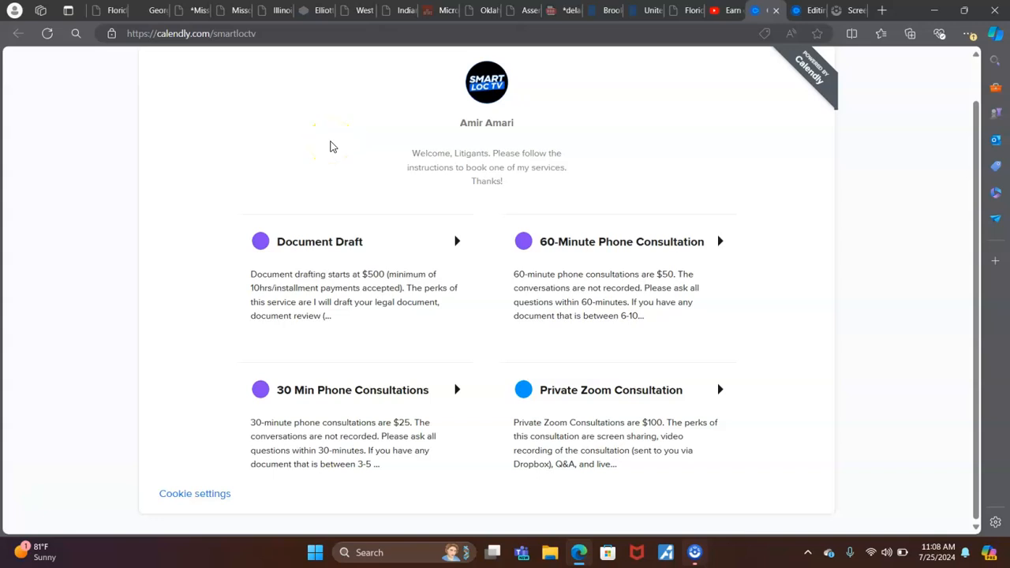